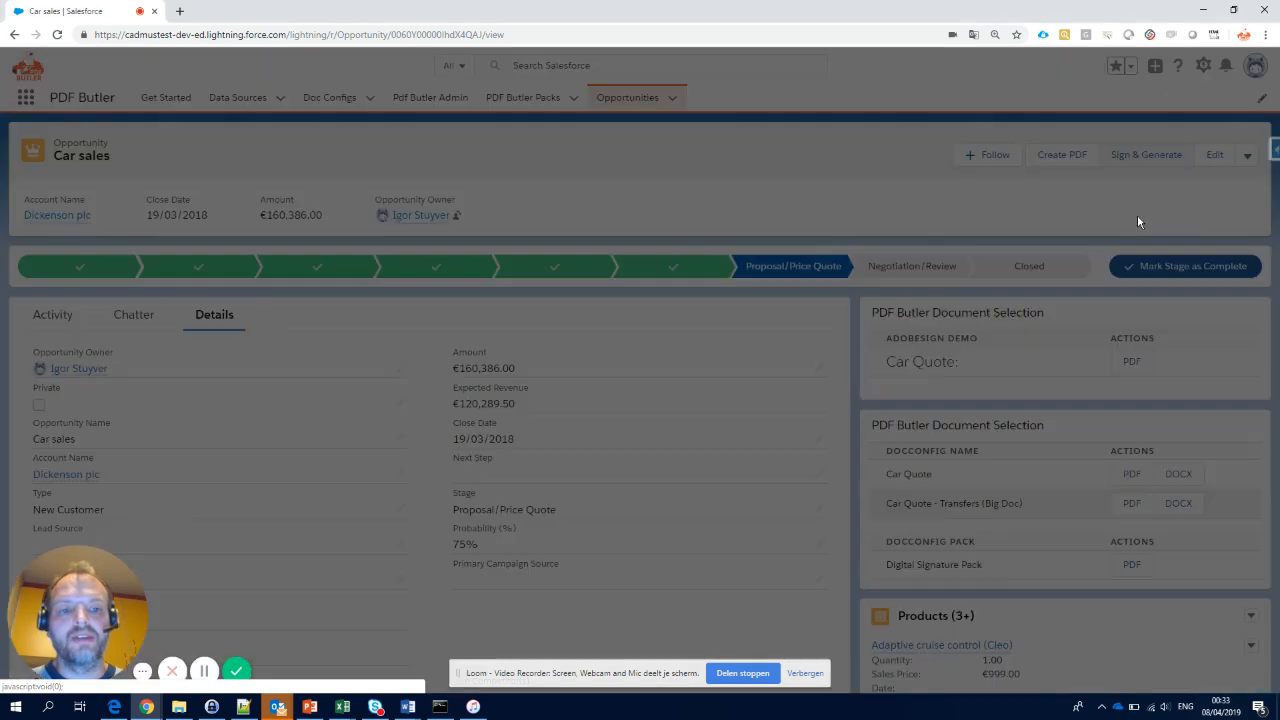
# - Open the Sign & Generate signing pad on the Car sales opportunity
pyautogui.click(1146, 154)
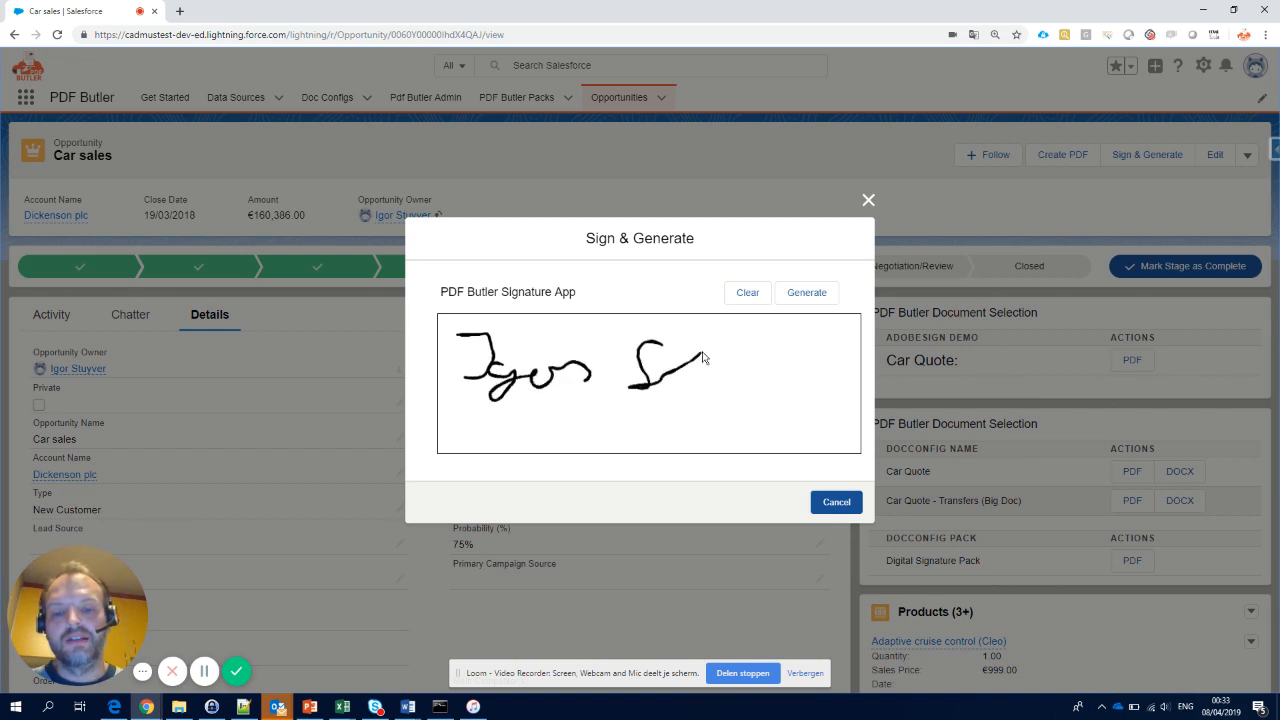
# - Complete the handwritten surname and underline the signature on the signing pad
pyautogui.moveTo(700, 360); pyautogui.dragTo(760, 410)
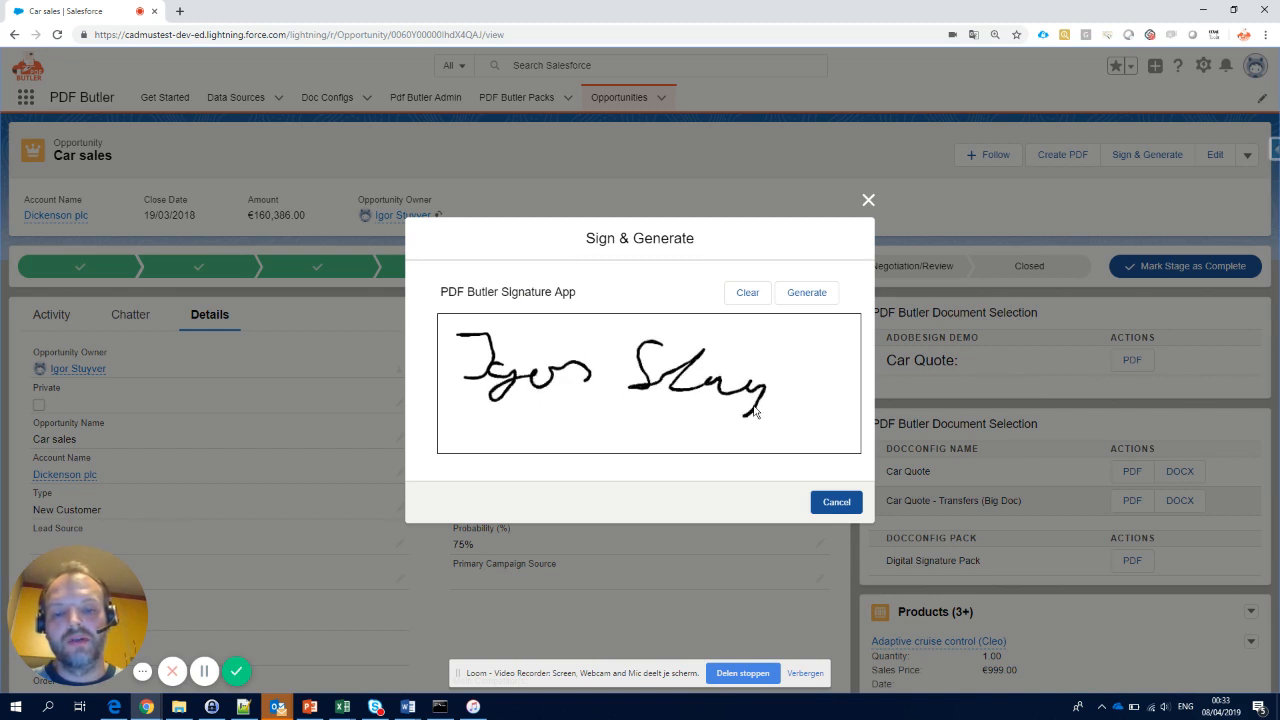
pyautogui.moveTo(760, 410); pyautogui.dragTo(860, 400)
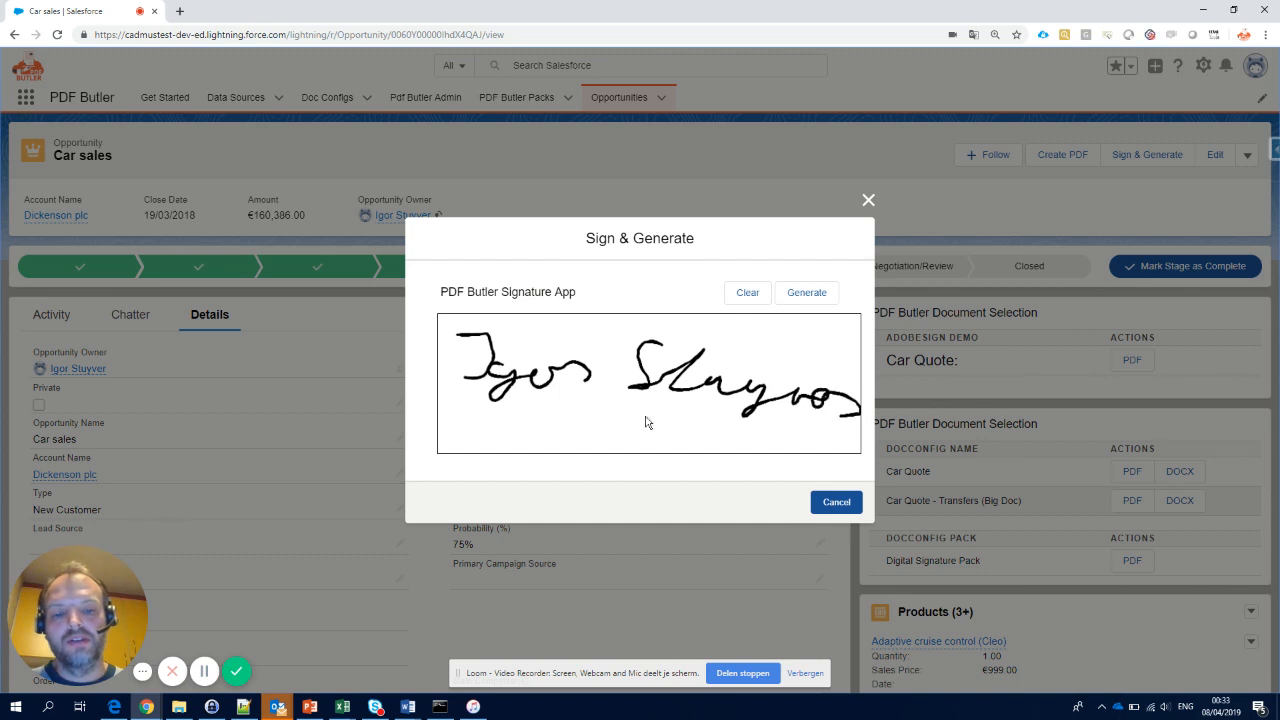
pyautogui.moveTo(510, 418); pyautogui.dragTo(690, 420)
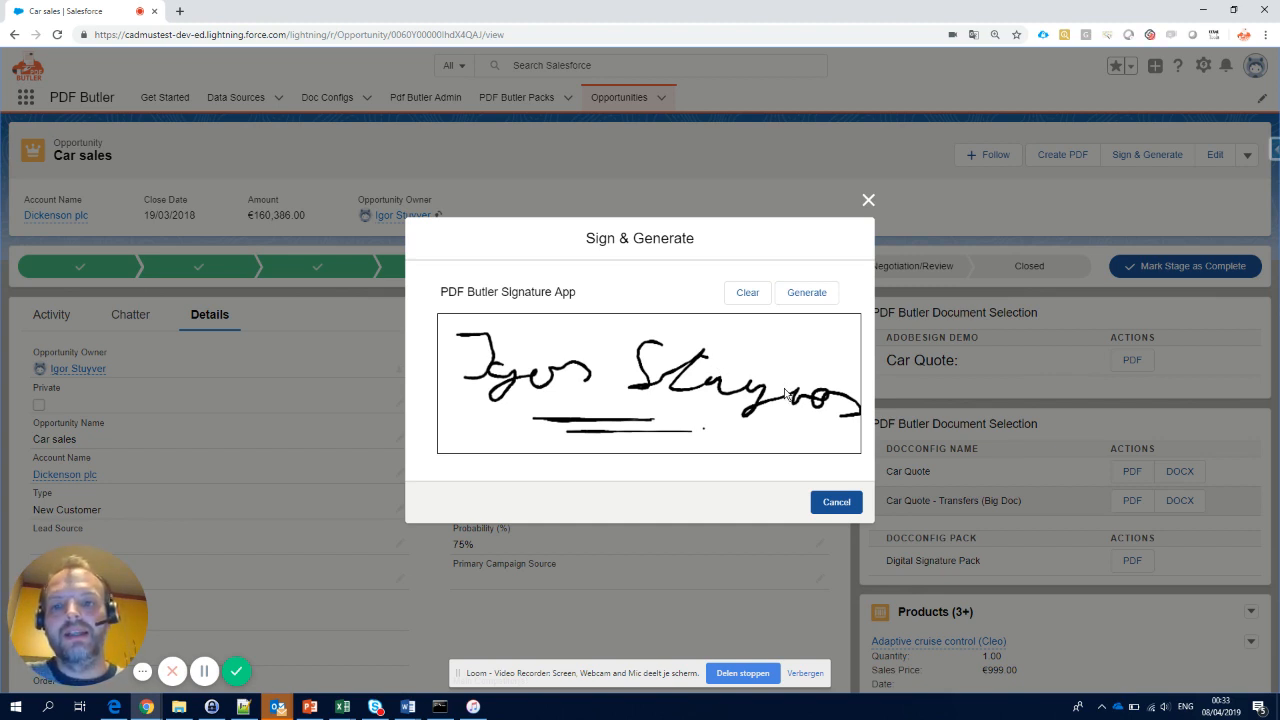
pyautogui.moveTo(808, 292)
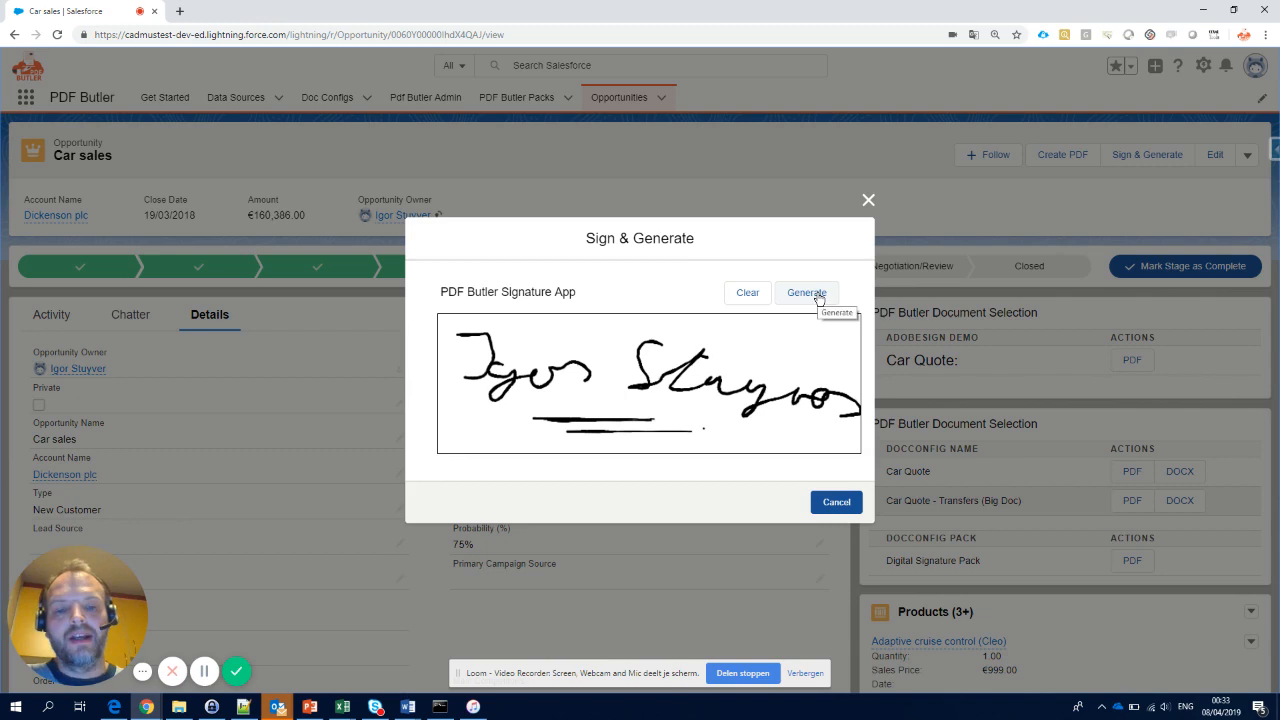
# - Generate the Dickenson plc order form and zoom page 5 to 70% to check the signature
pyautogui.click(806, 292)
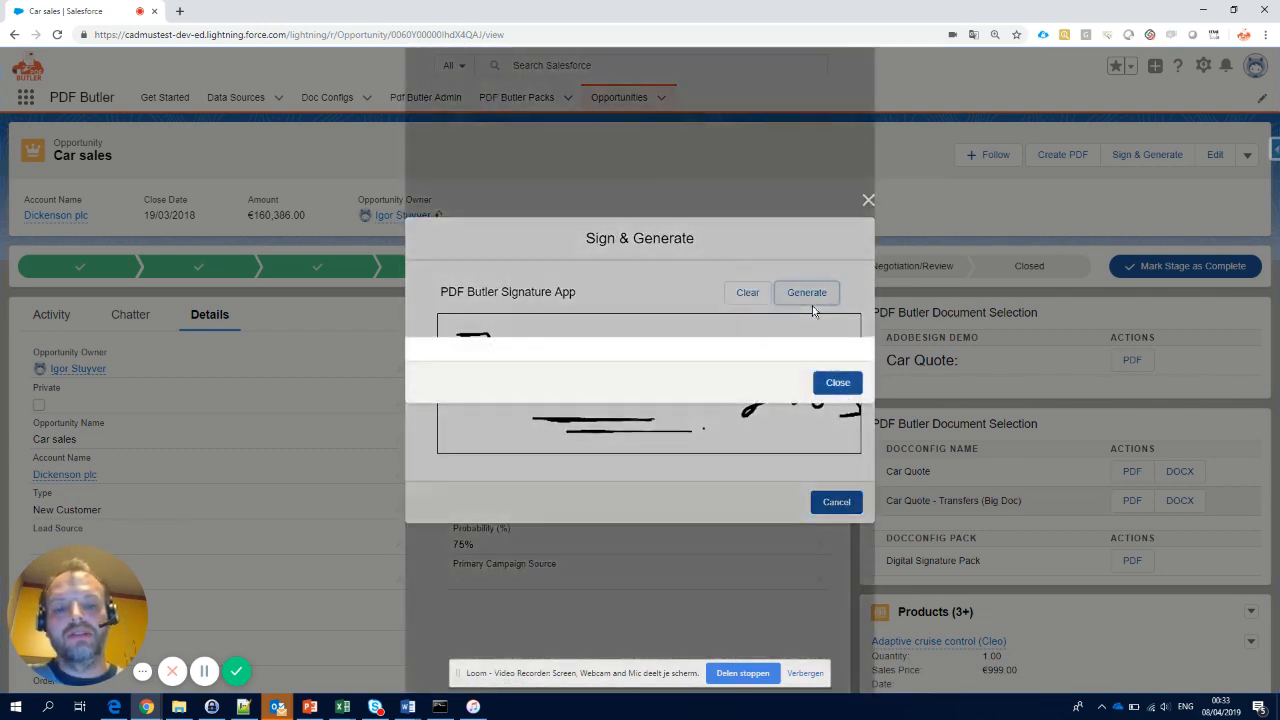
pyautogui.click(806, 292)
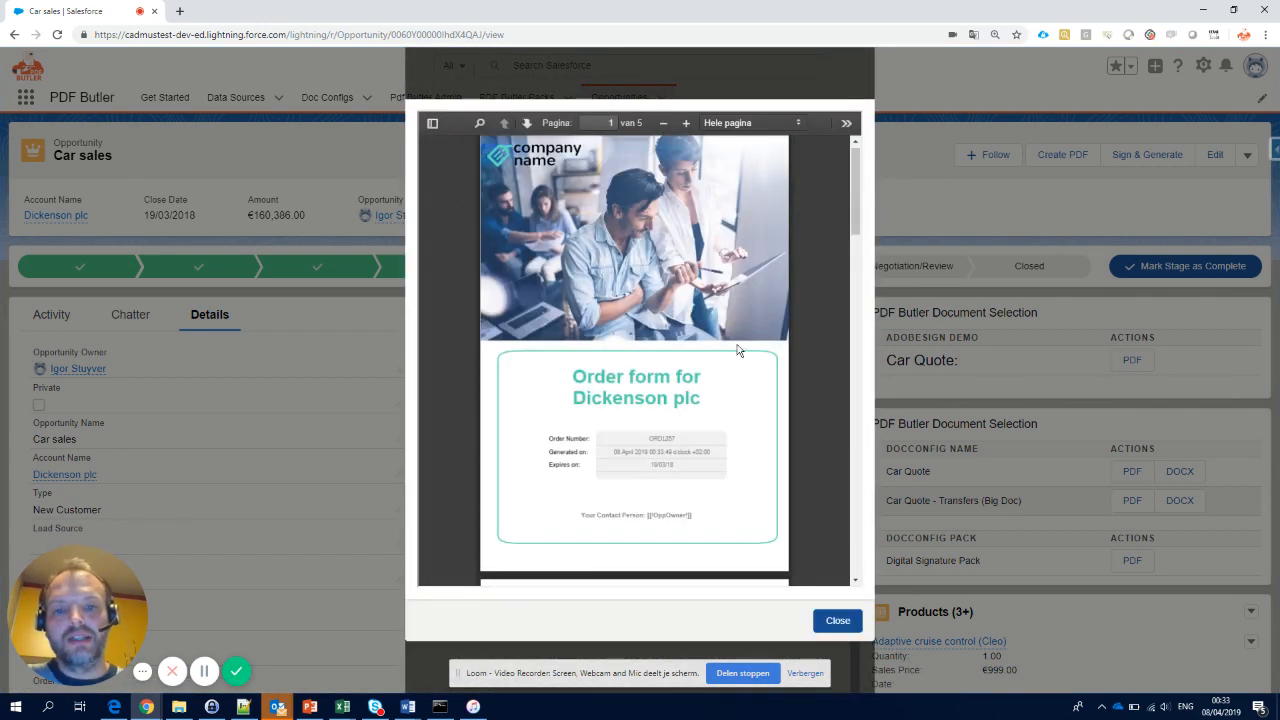
pyautogui.scroll(-3)
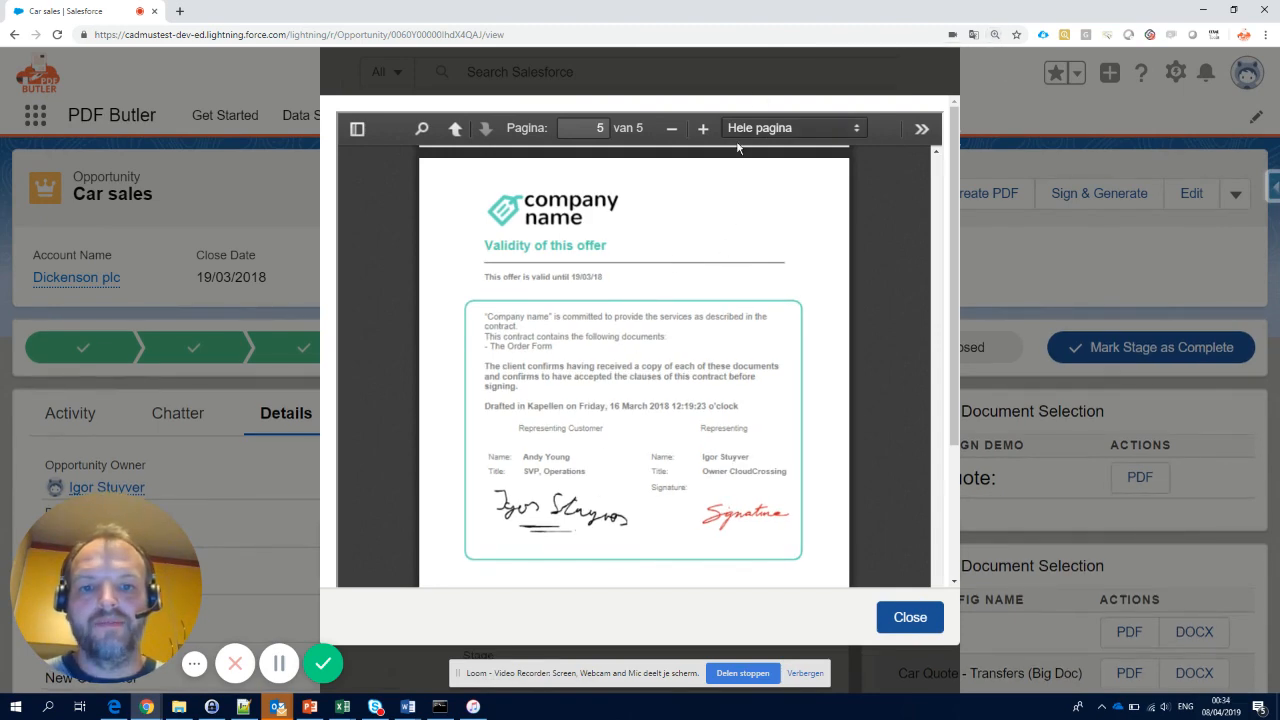
pyautogui.click(701, 128)
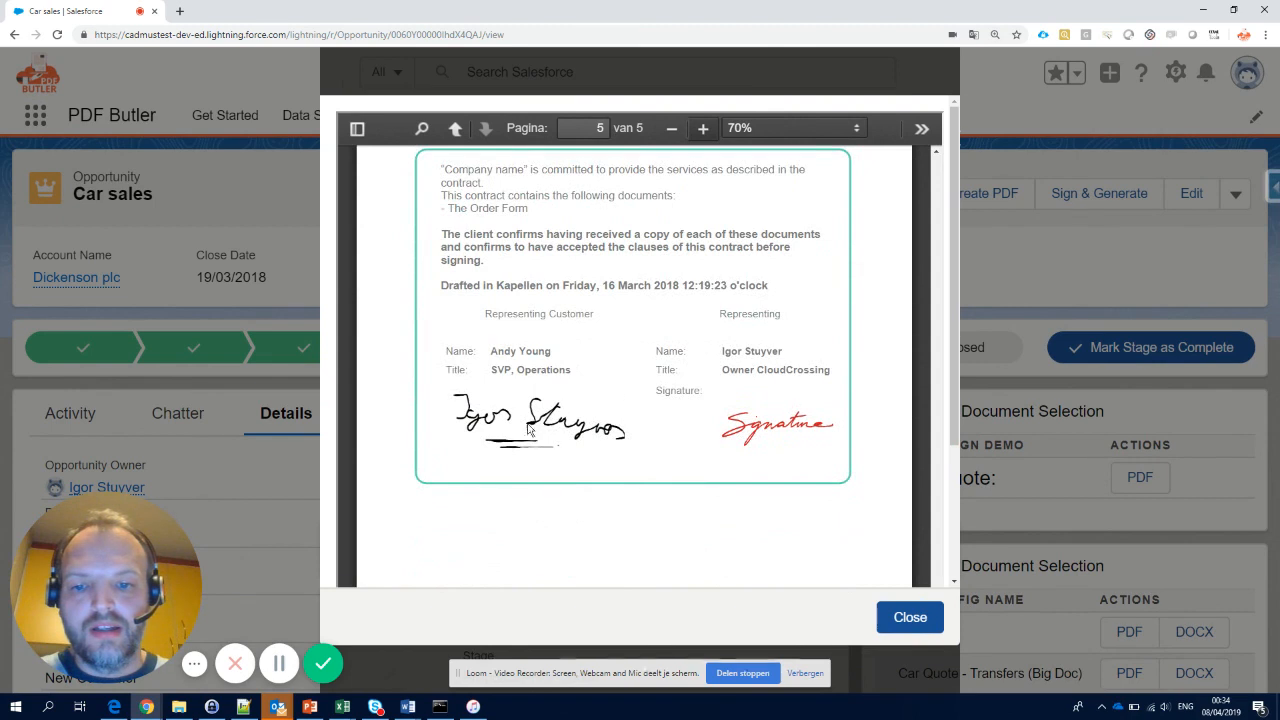
pyautogui.moveTo(565, 449)
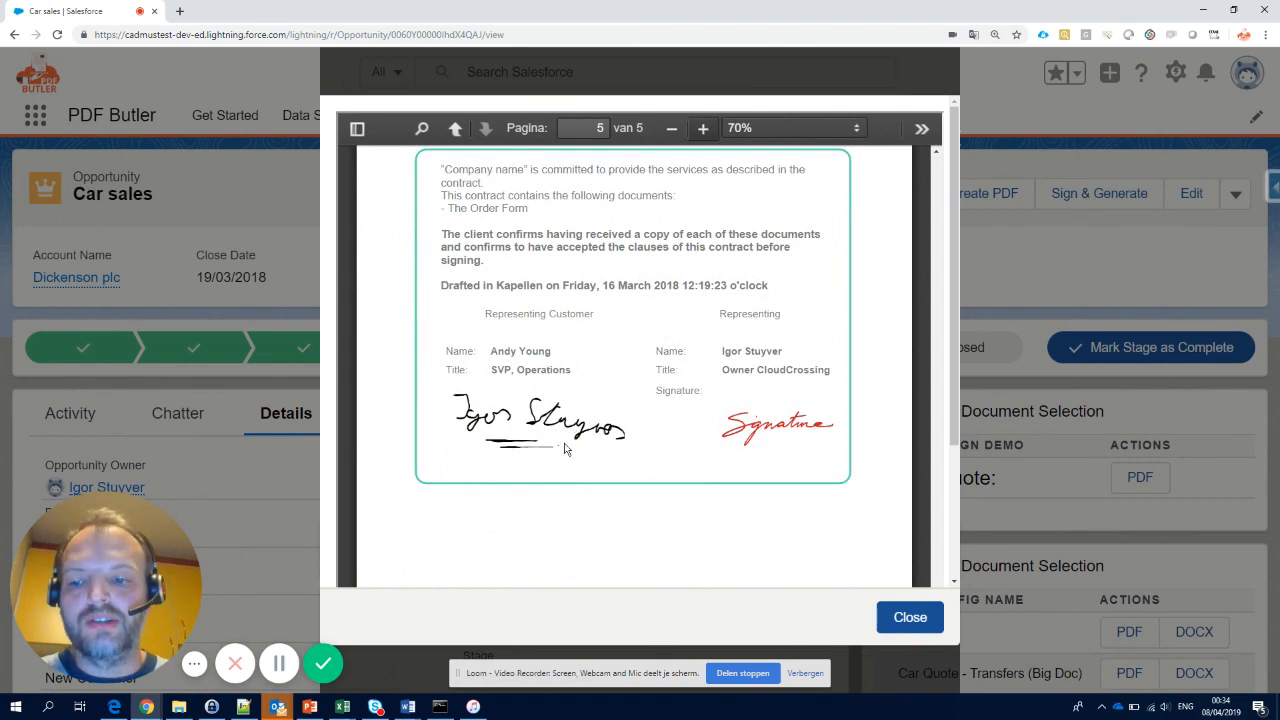